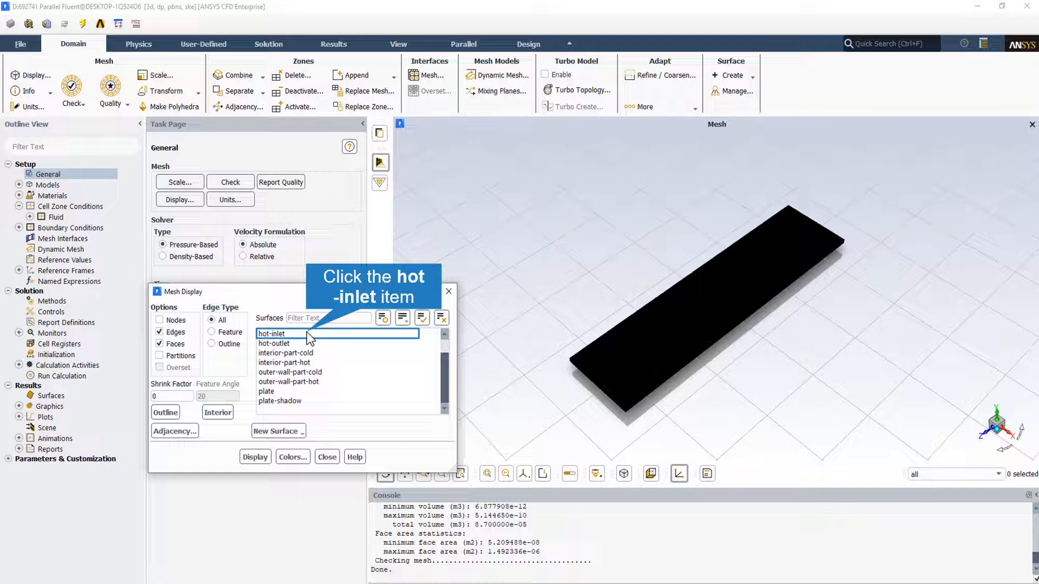
Select the inlet surface in the boundary conditions list to assign its 283.15 K temperature
click(47, 185)
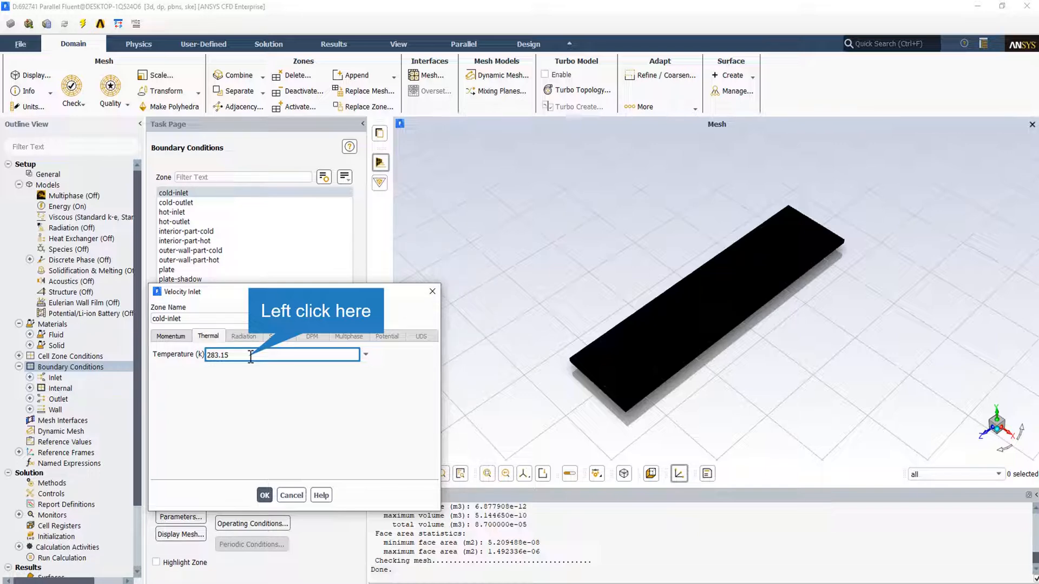
Edit the inlet boundary fields, giving the hot inlet a 0.25 m/s velocity magnitude
click(172, 211)
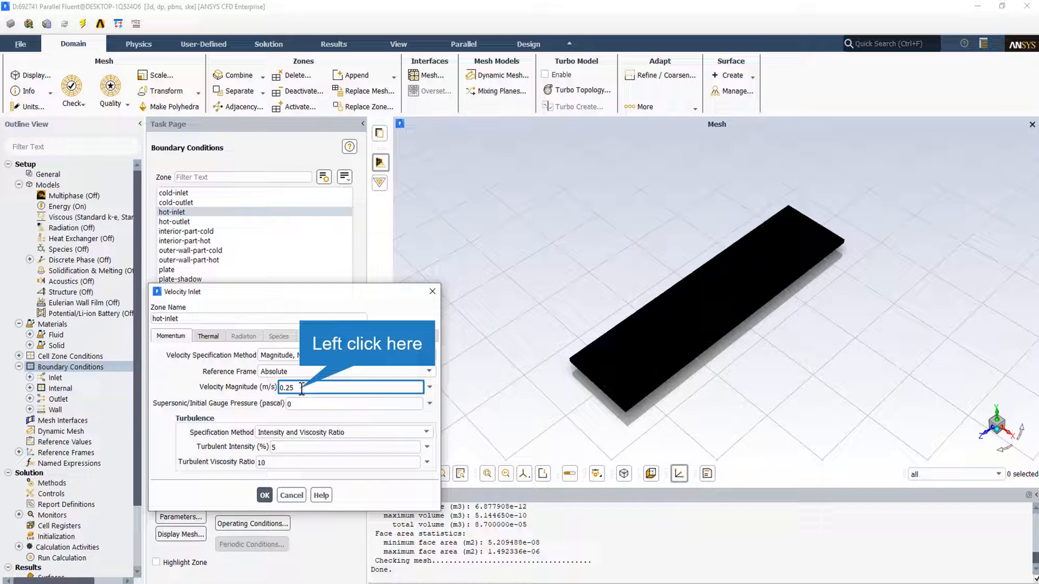
click(190, 250)
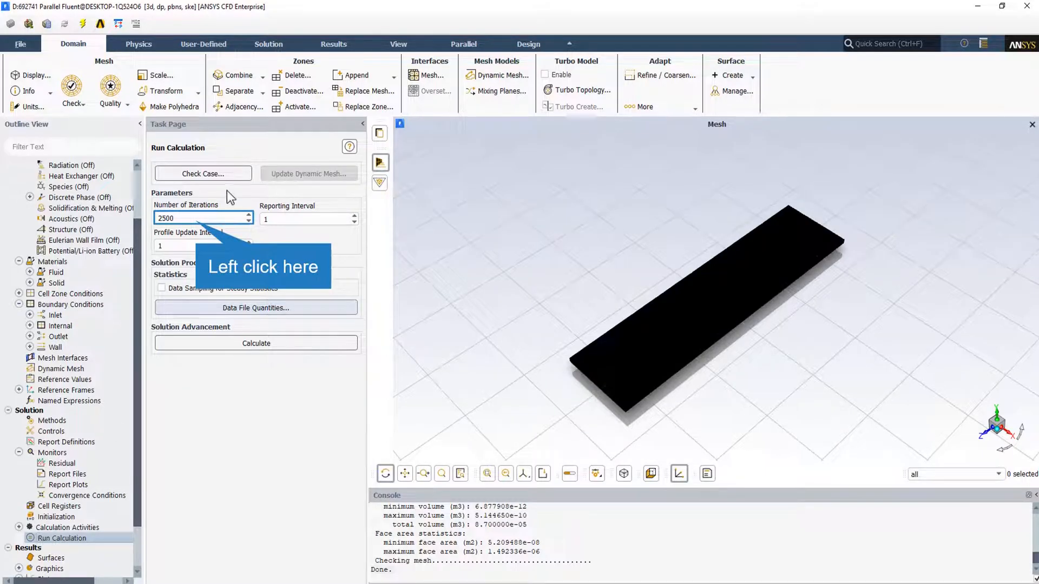
click(203, 218)
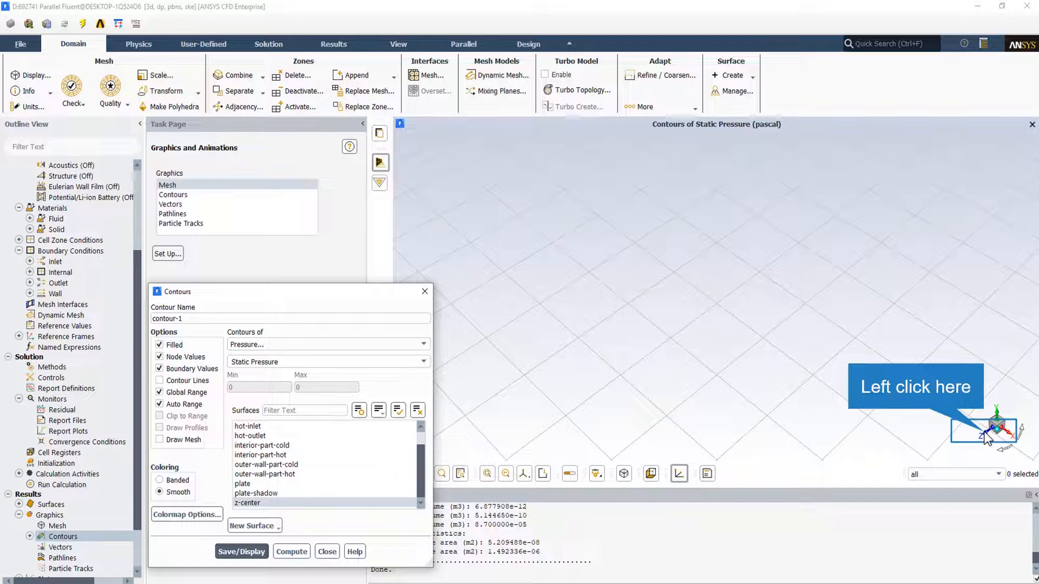
Align the view to look straight at the z-center temperature contour plane
click(241, 550)
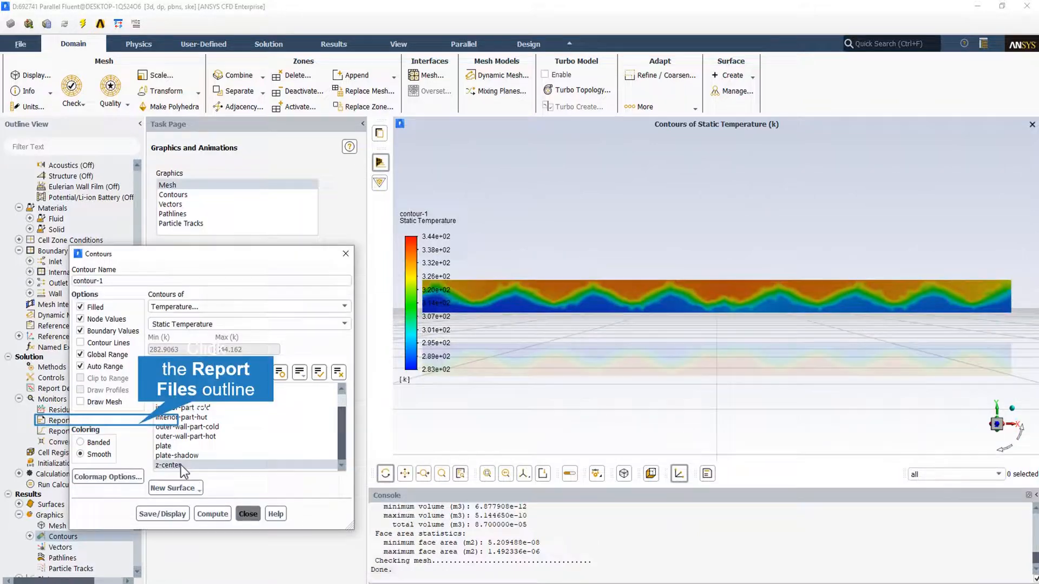